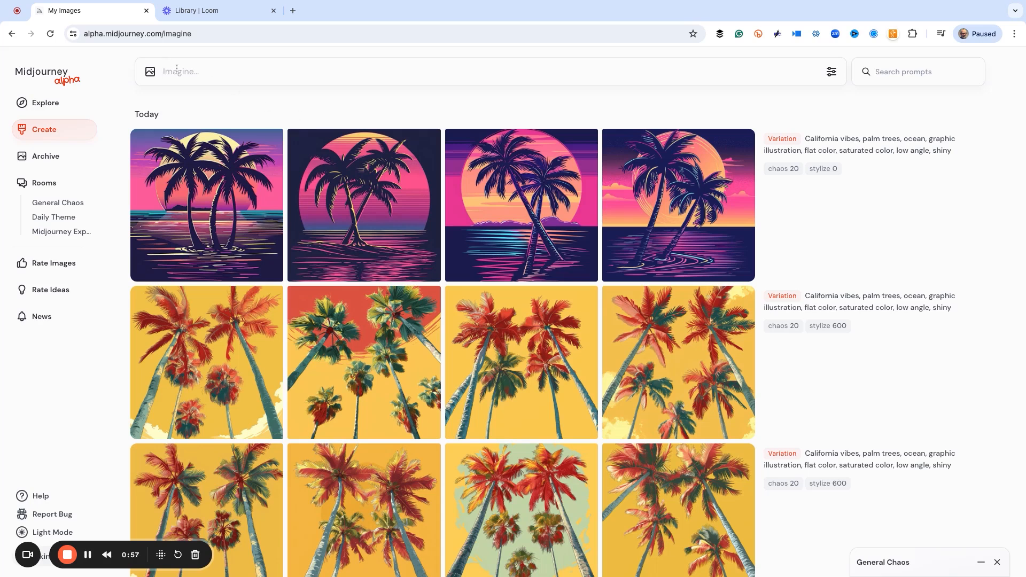
# Enter the great white shark brandmark logo prompt with --sref random
pyautogui.write('Great white shark, brandmark, logo, graphic illustration, high contrast, professional sports team style, isolated, flat white background')
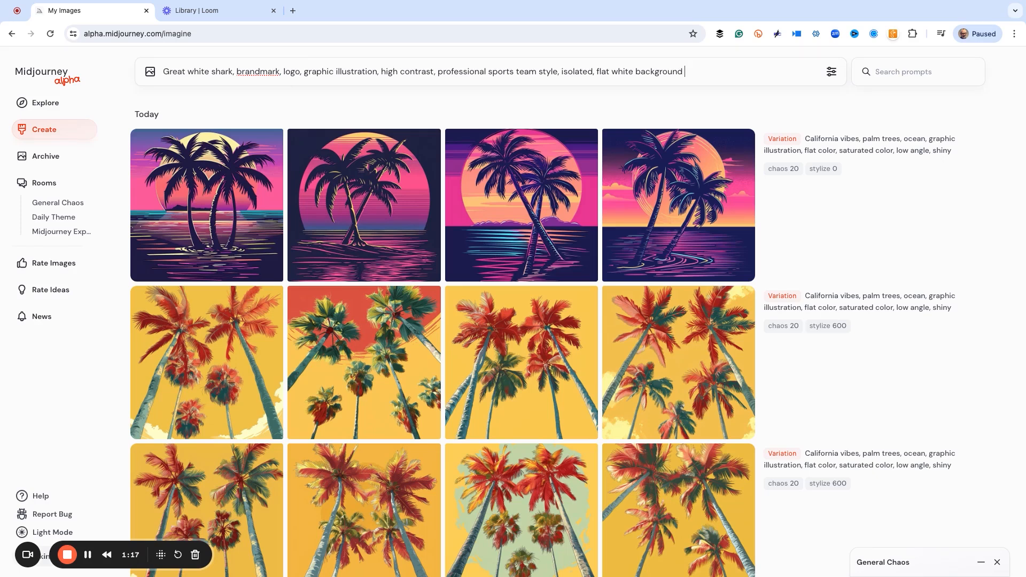
pyautogui.write('--s')
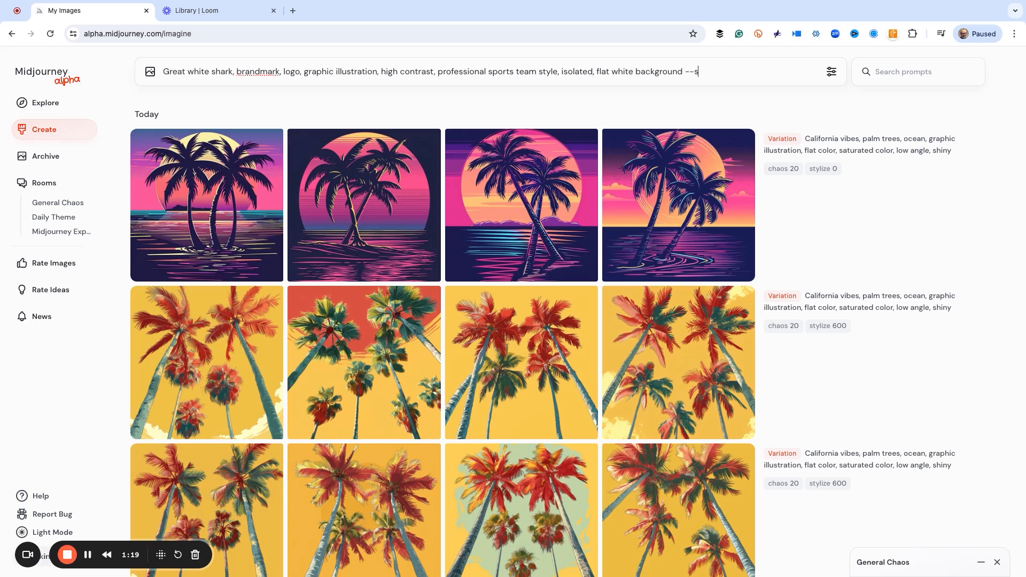
pyautogui.write('ref')
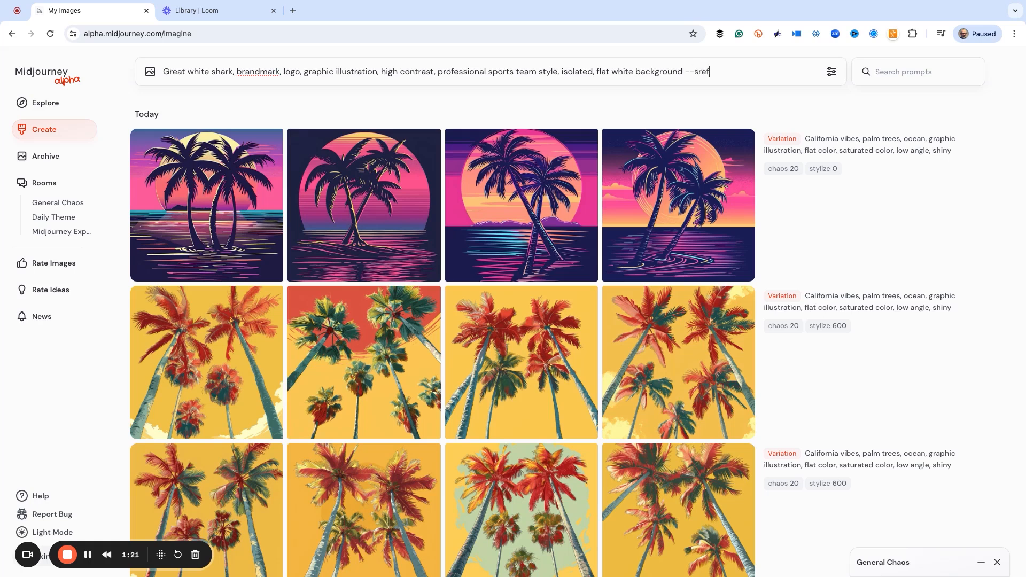
pyautogui.write('random')
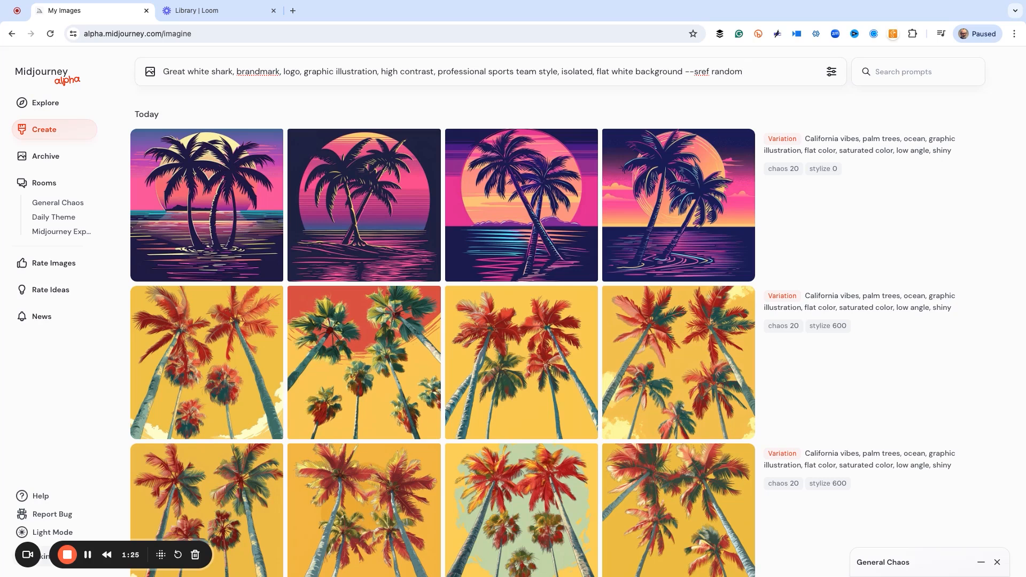
# Add stylize values {0, 100, … 1000} and submit the prompt
pyautogui.write('--')
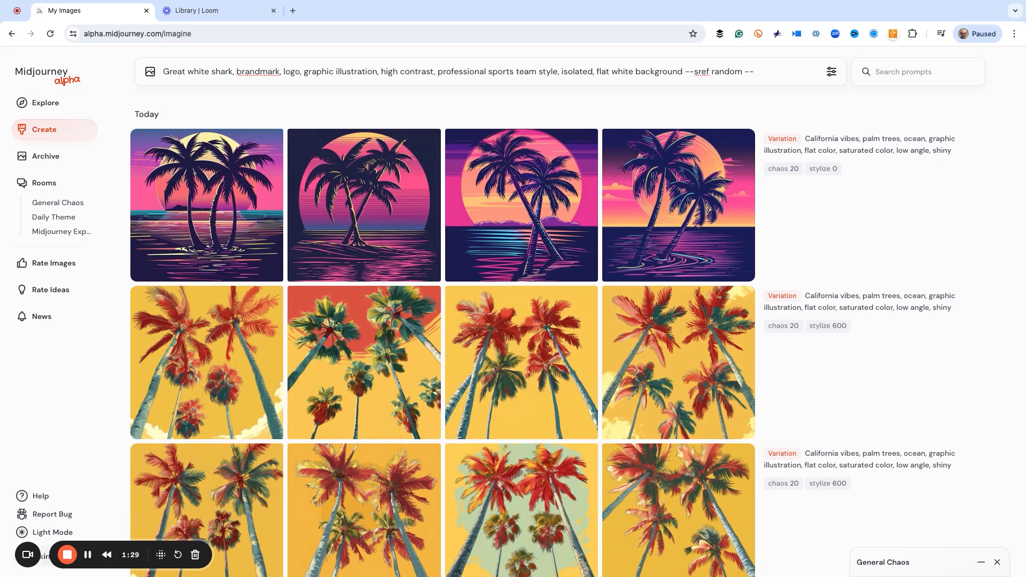
pyautogui.write('s')
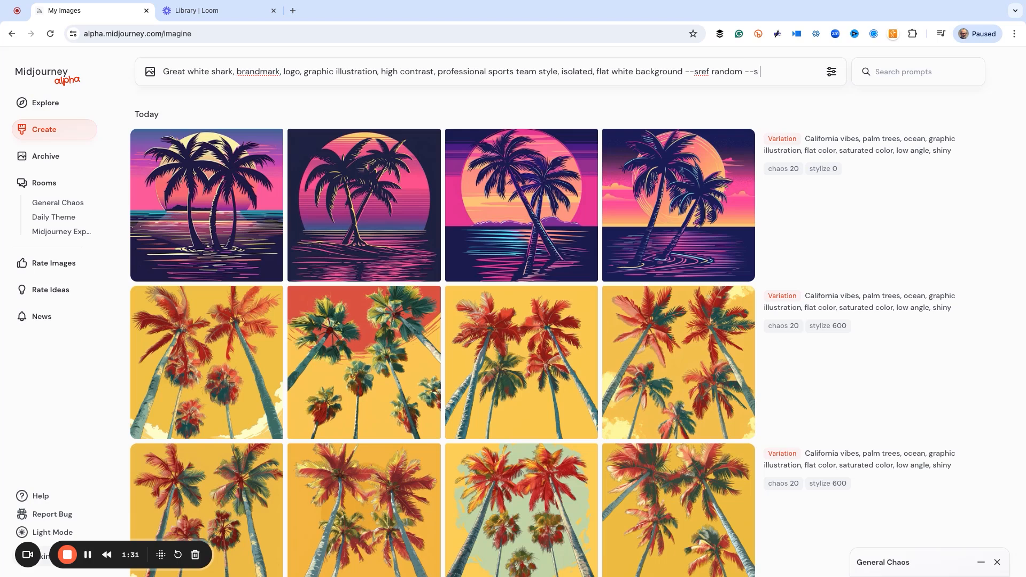
pyautogui.write('{0,')
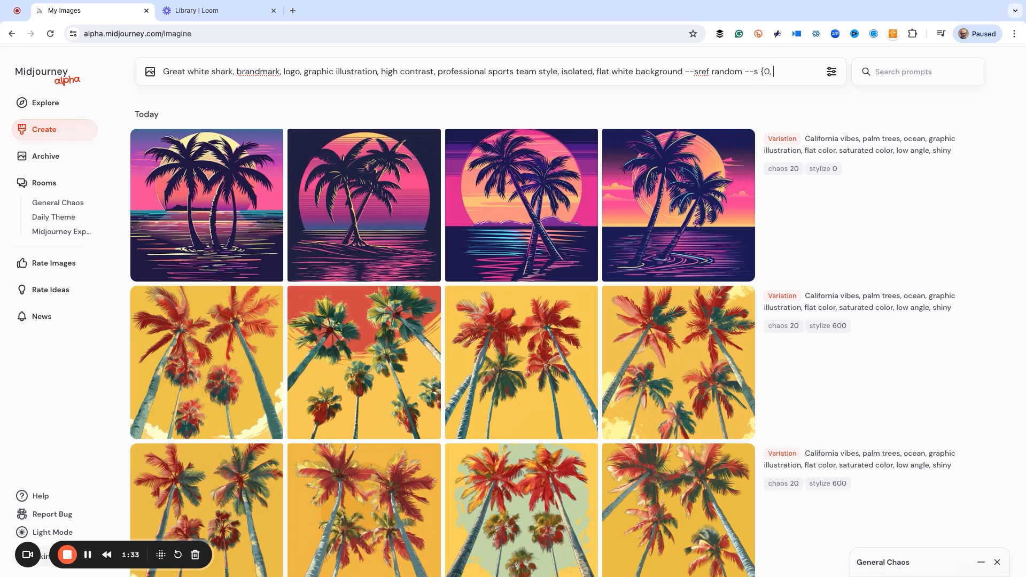
pyautogui.write('100, 200, 300')
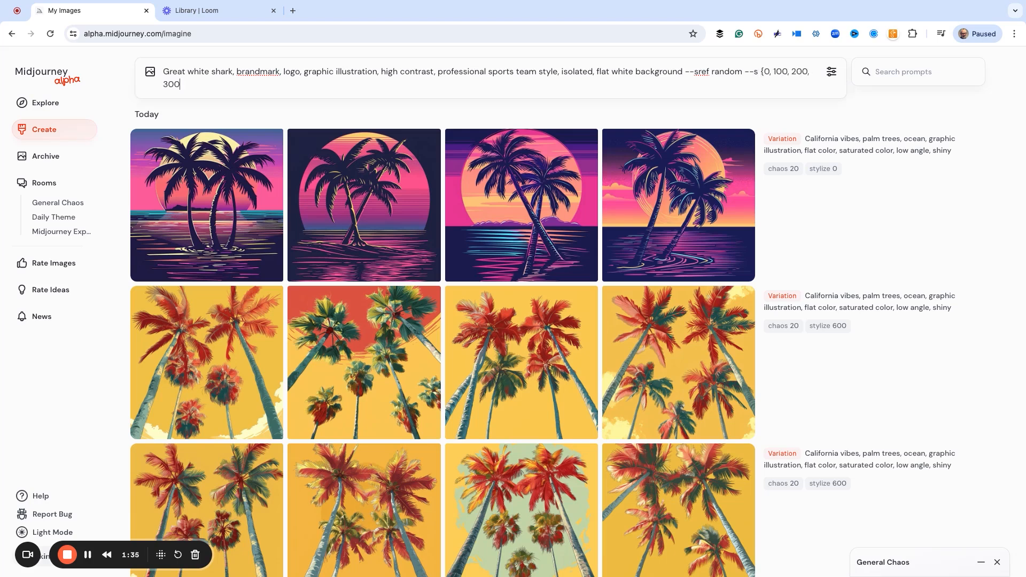
pyautogui.write(', 400, 500')
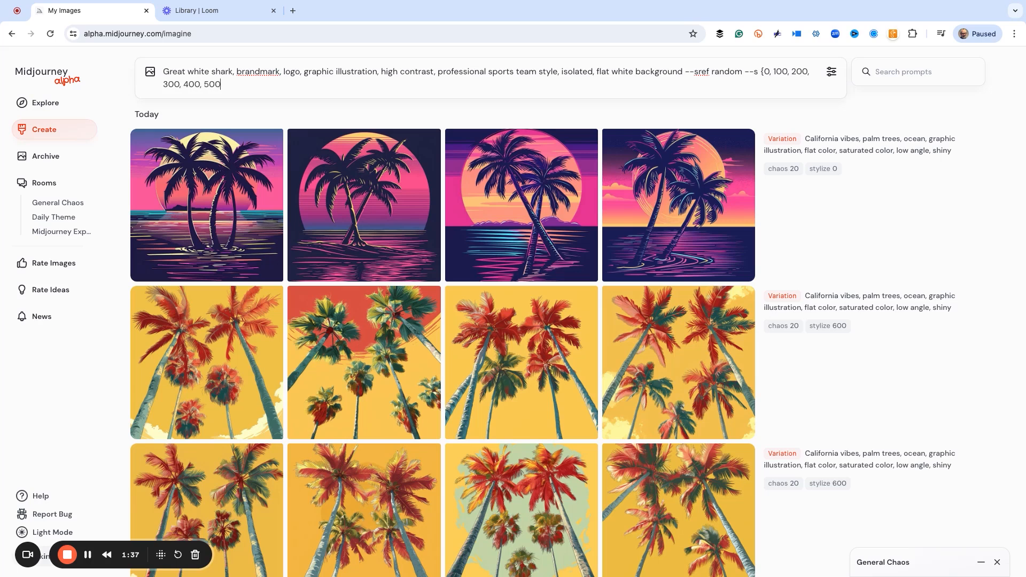
pyautogui.write('600, 700,')
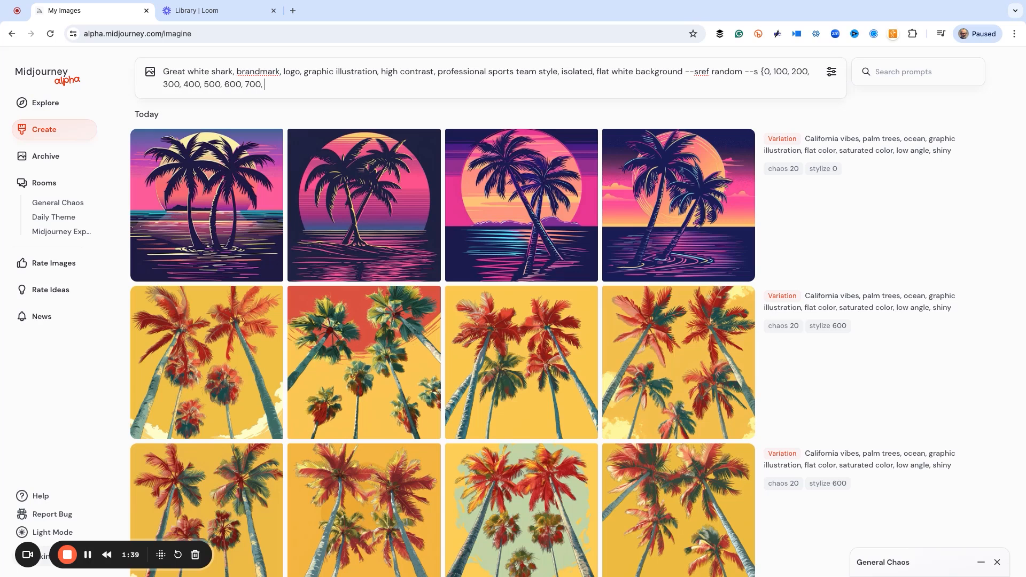
pyautogui.write('800, 900, 10')
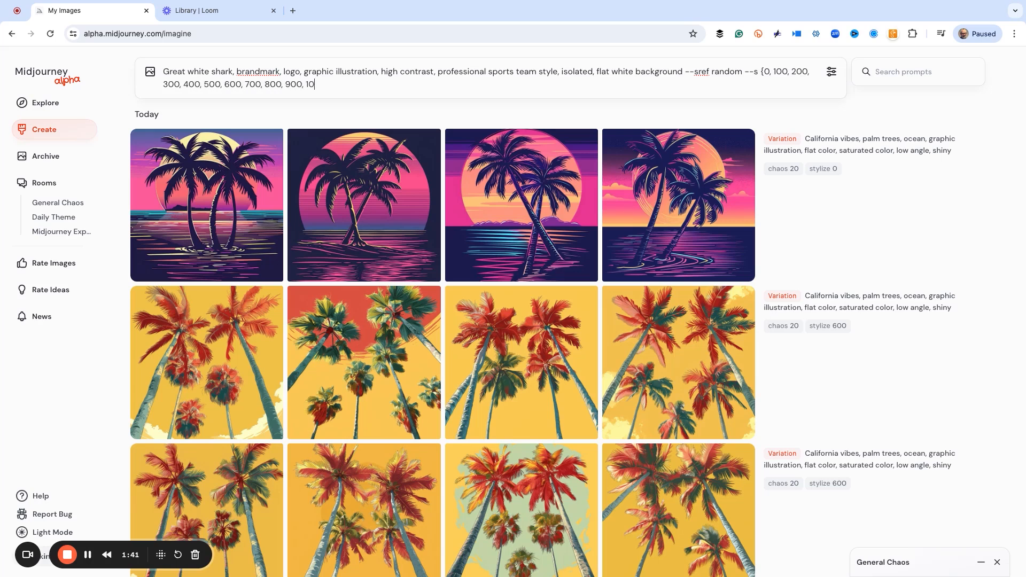
pyautogui.write('00}')
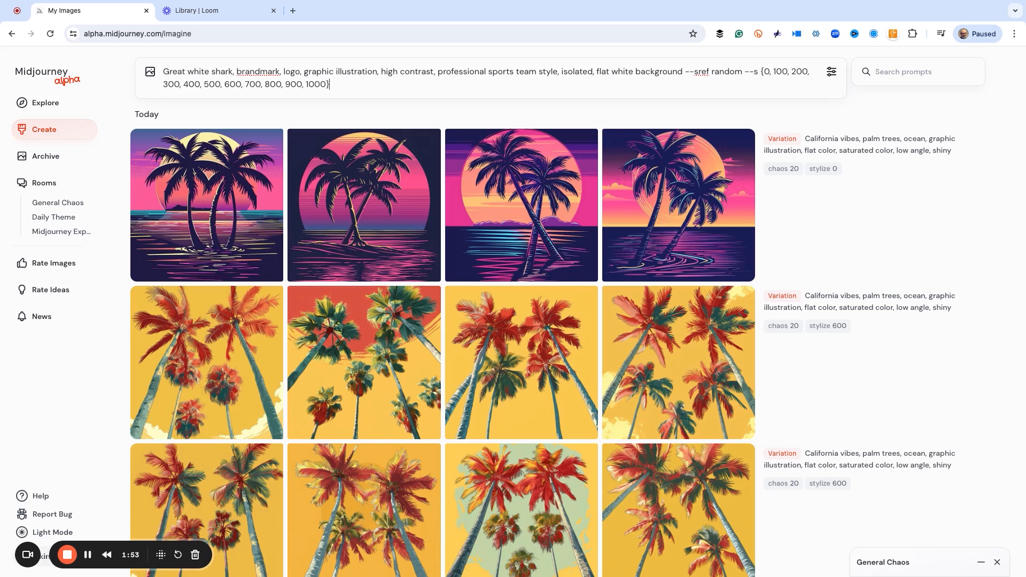
pyautogui.press('Enter')
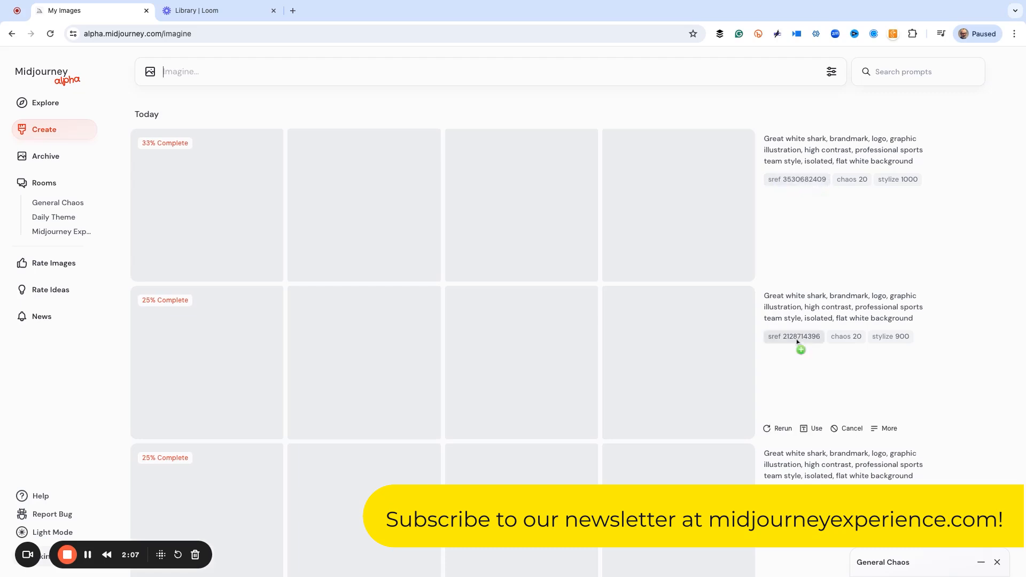
# Scroll down the Create feed to watch the shark logo grids render
pyautogui.scroll(-3)
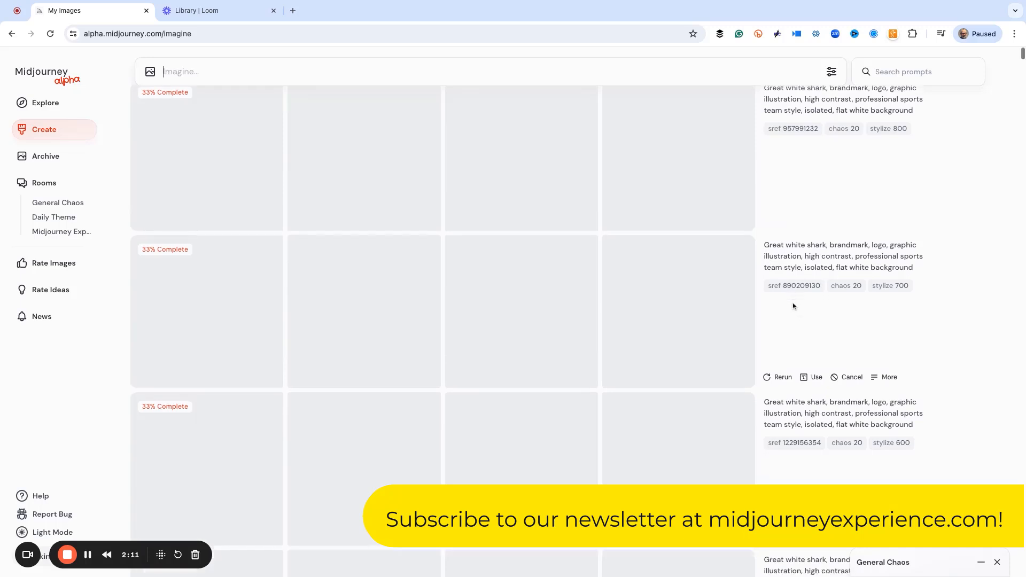
pyautogui.scroll(-3)
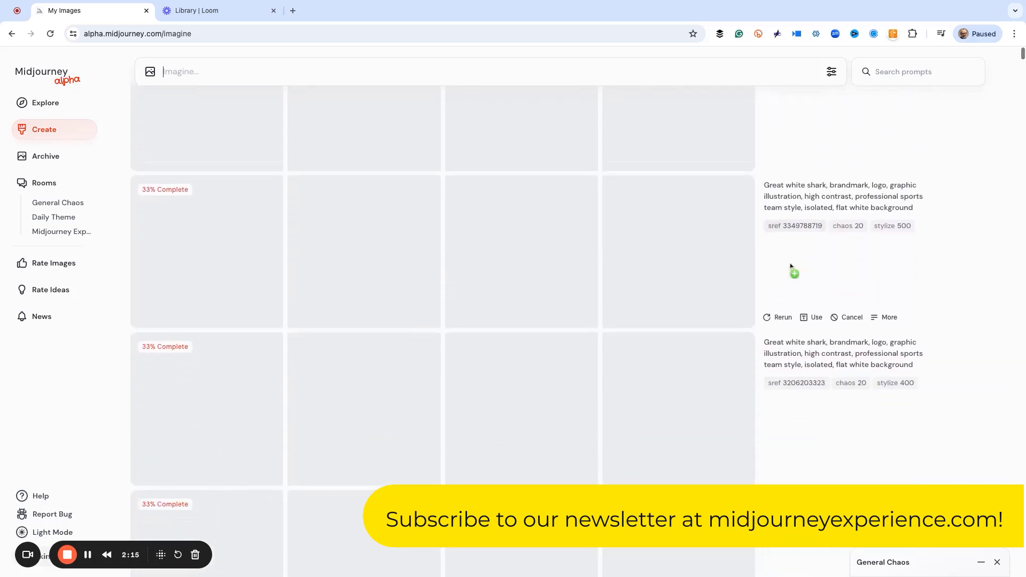
pyautogui.scroll(-3)
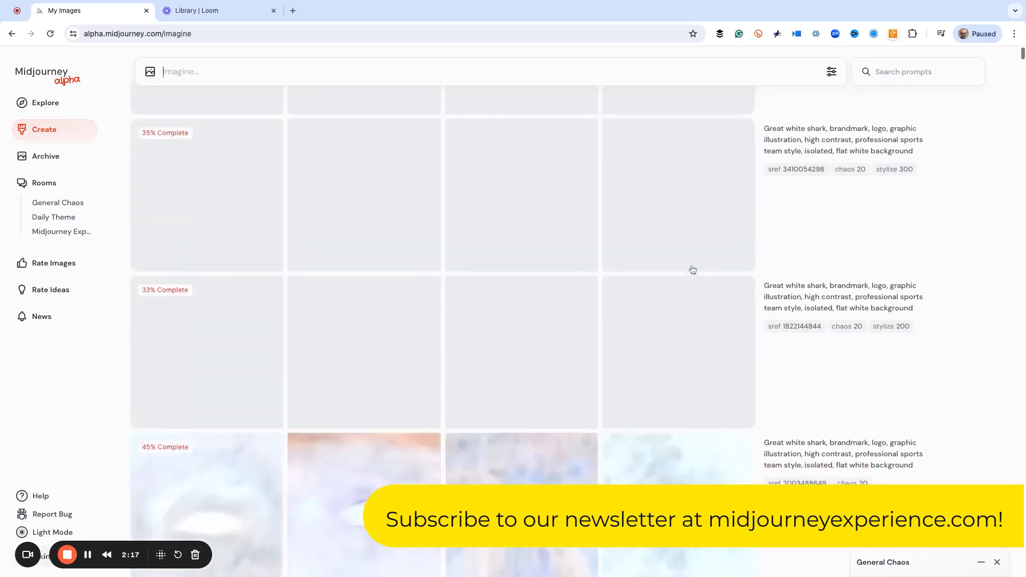
pyautogui.scroll(-3)
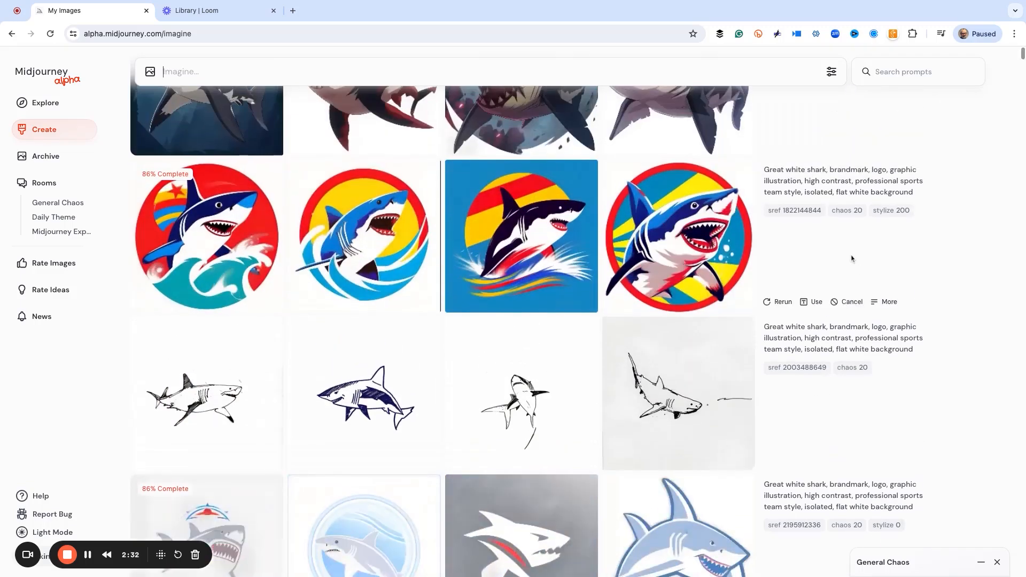
# Scroll through the finished shark logo grids for stylize values 0 to 1000
pyautogui.scroll(-3)
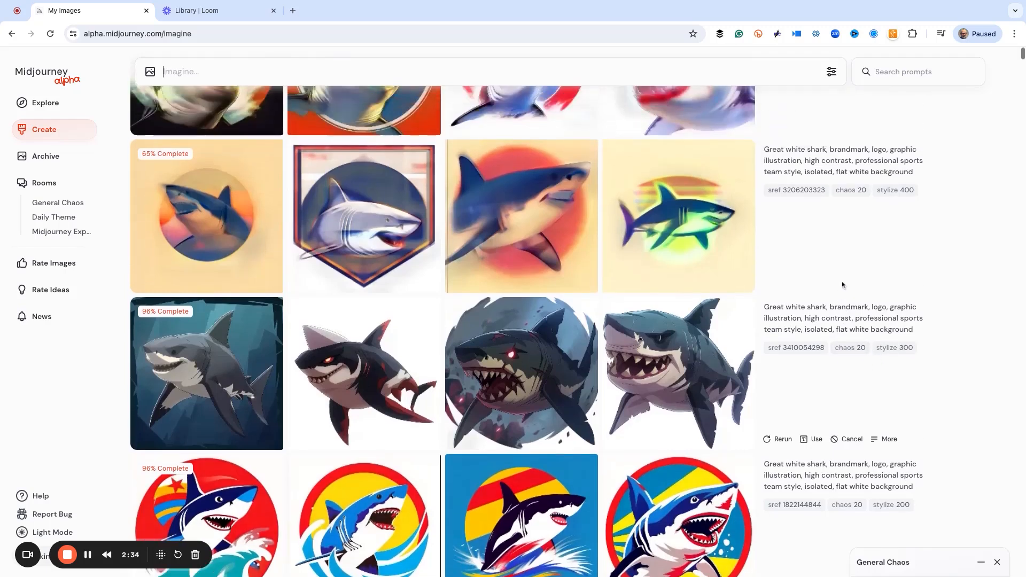
pyautogui.scroll(-3)
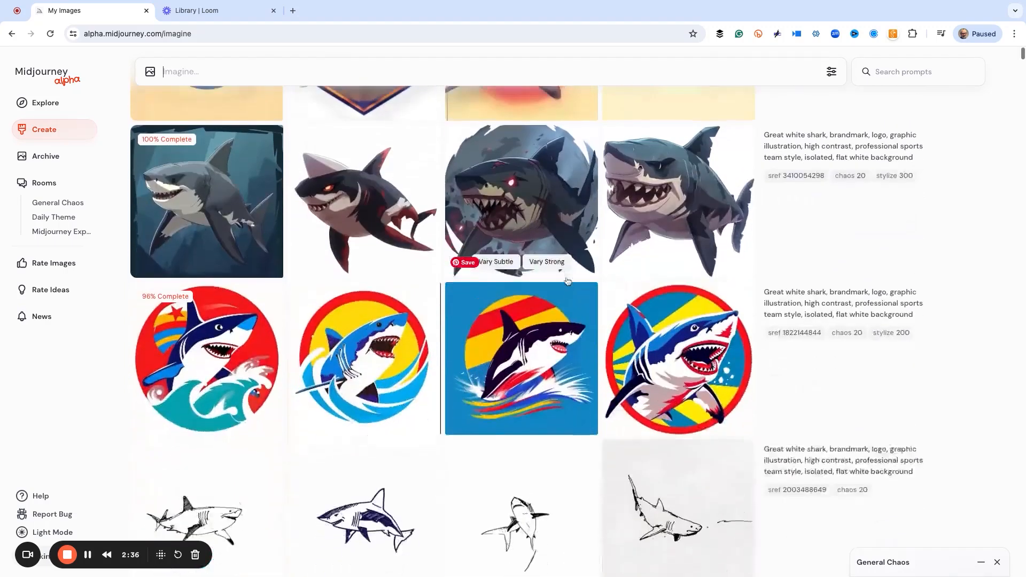
pyautogui.scroll(-3)
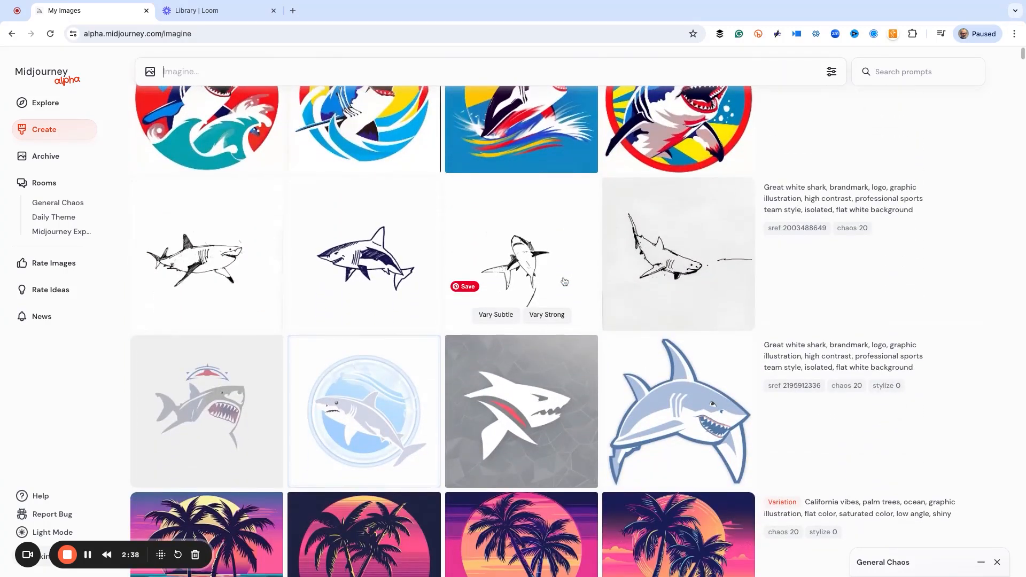
pyautogui.scroll(-3)
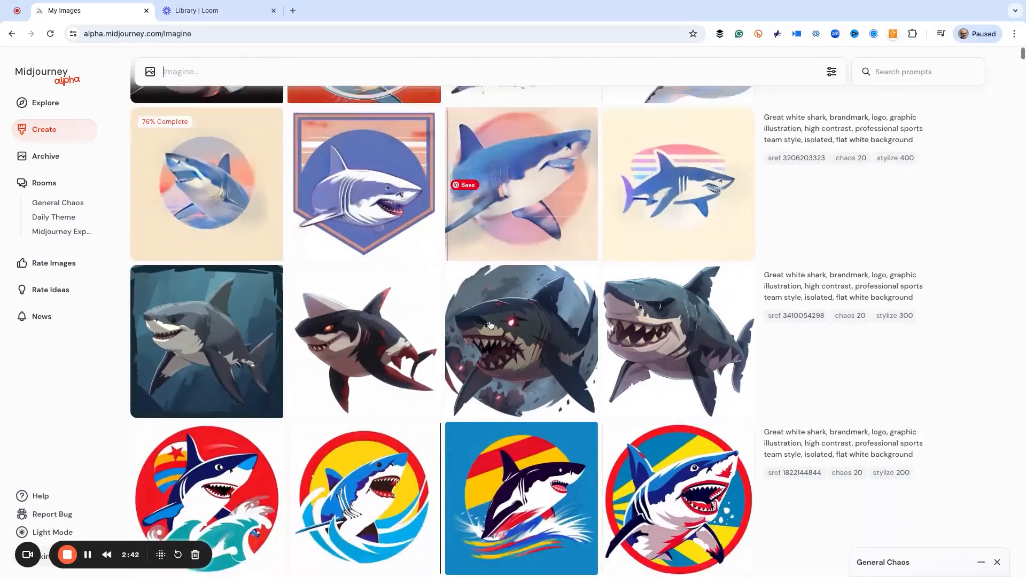
pyautogui.scroll(-3)
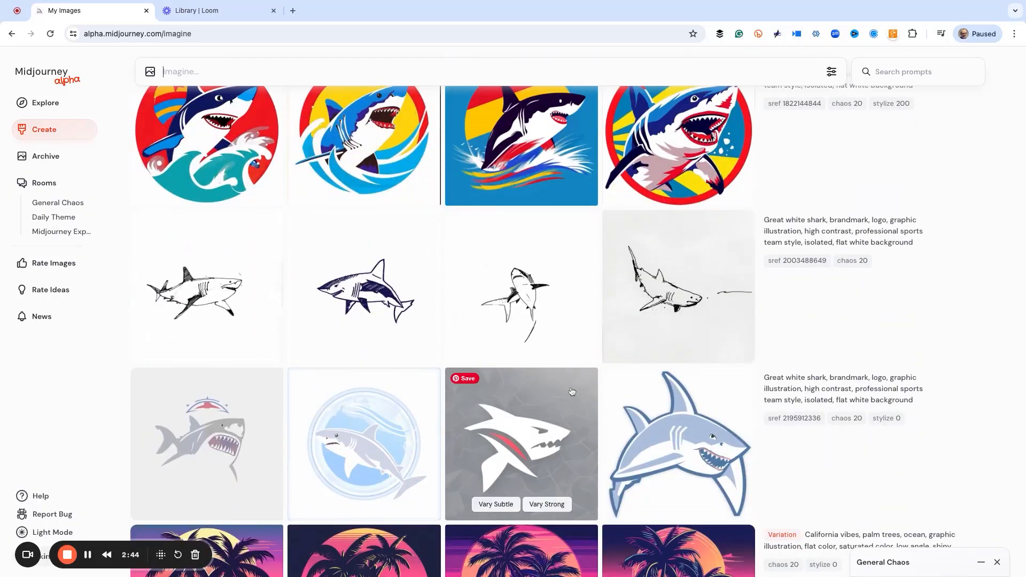
pyautogui.moveTo(295, 455)
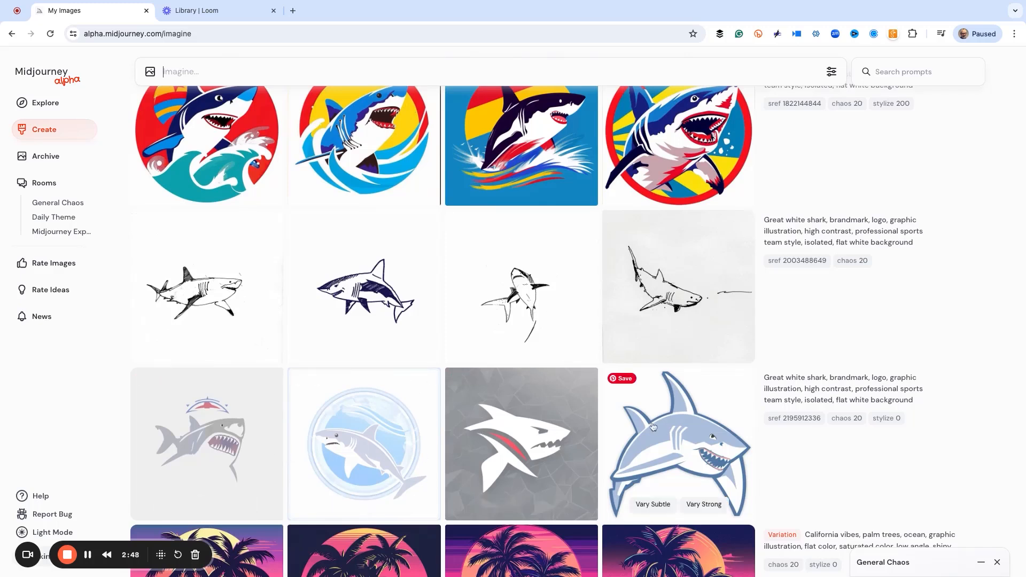
pyautogui.moveTo(211, 317)
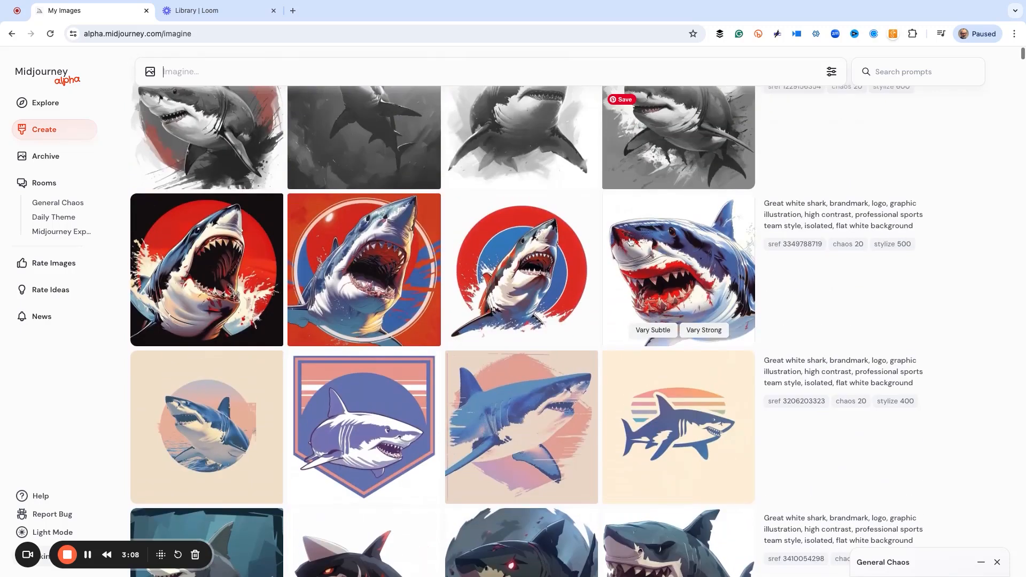
pyautogui.moveTo(510, 273)
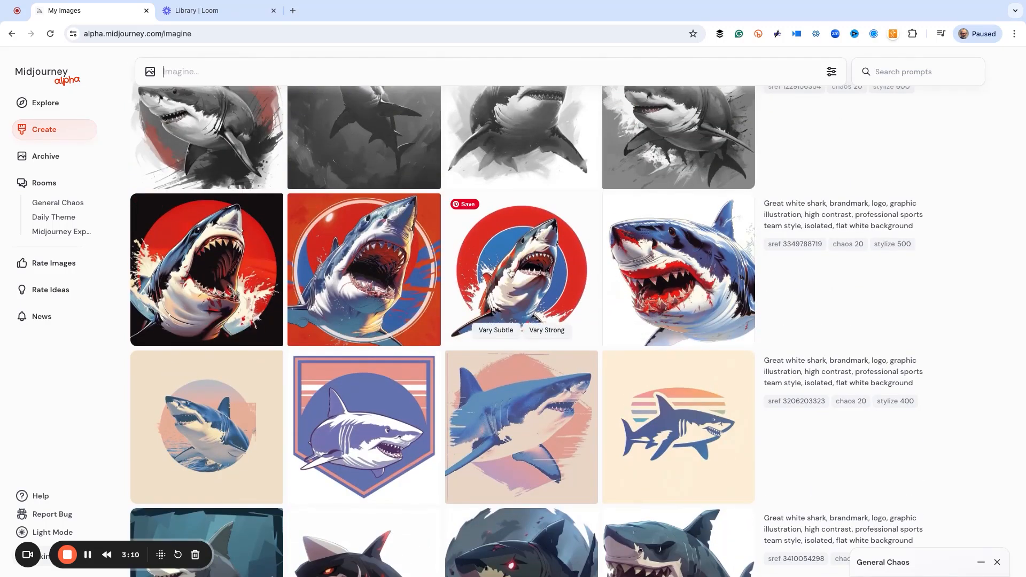
pyautogui.scroll(-3)
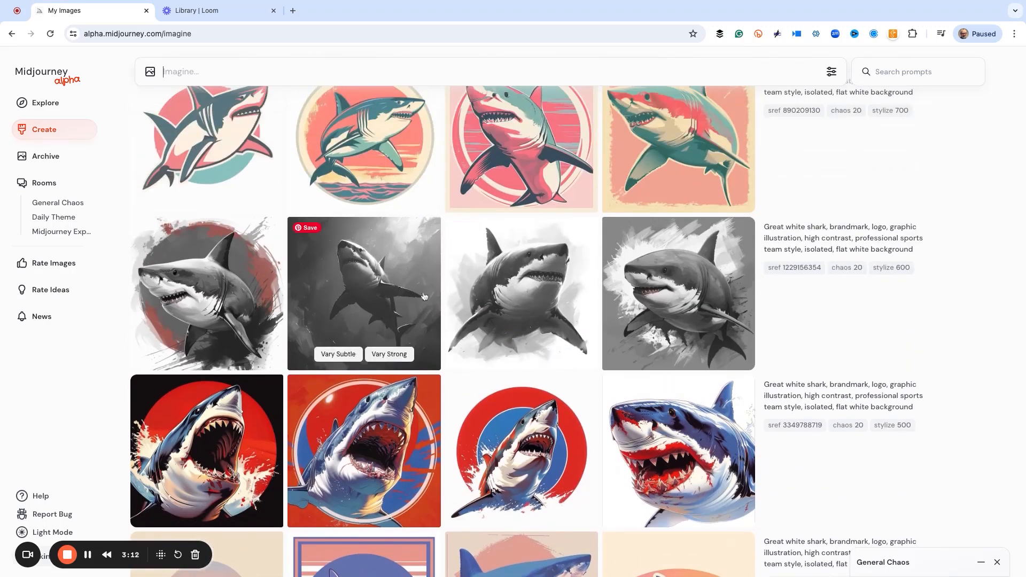
pyautogui.scroll(-3)
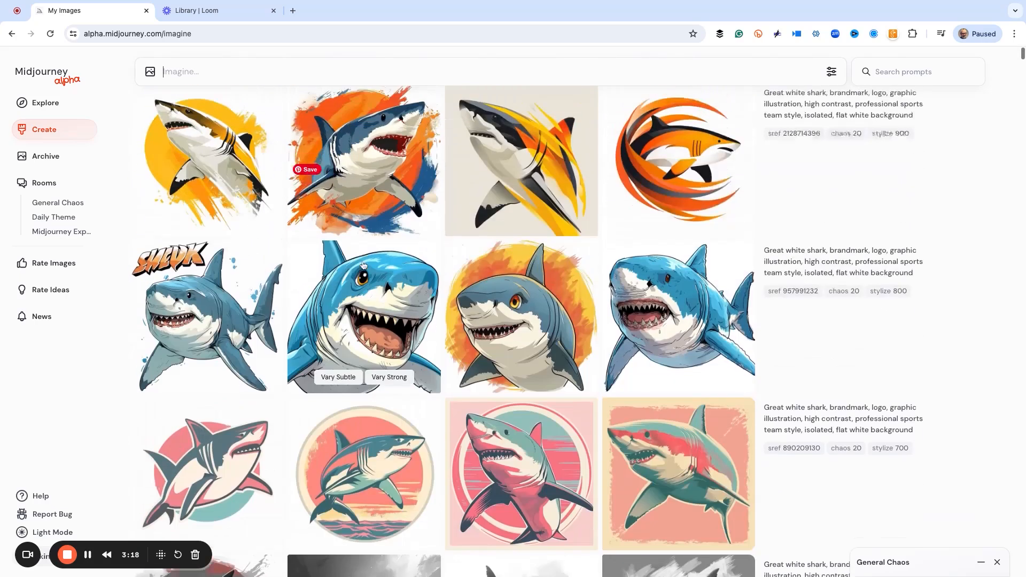
pyautogui.scroll(-3)
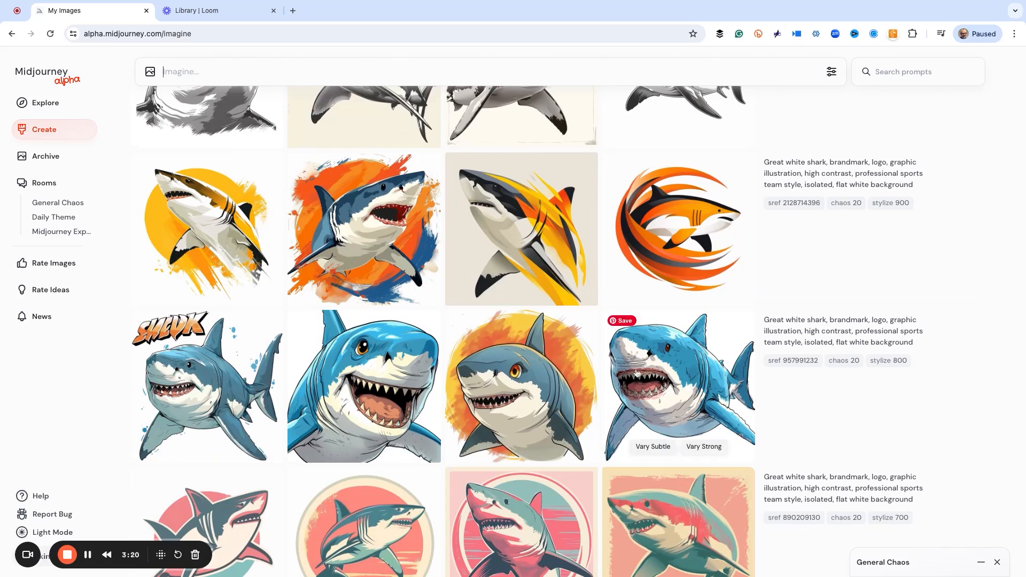
pyautogui.scroll(-3)
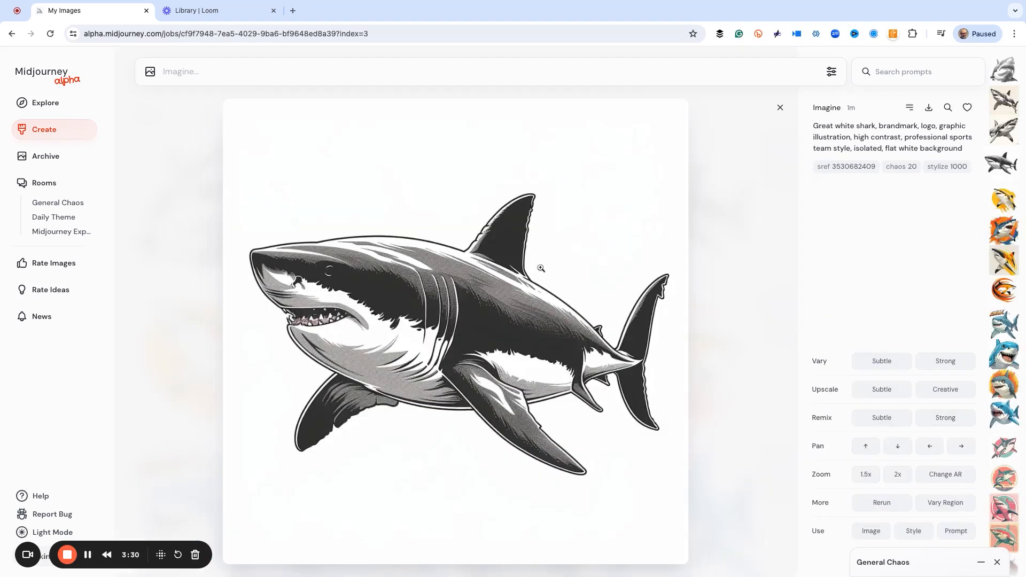
# Open the stylize 400 striped-sun shark logo and generate variations of it
pyautogui.click(779, 108)
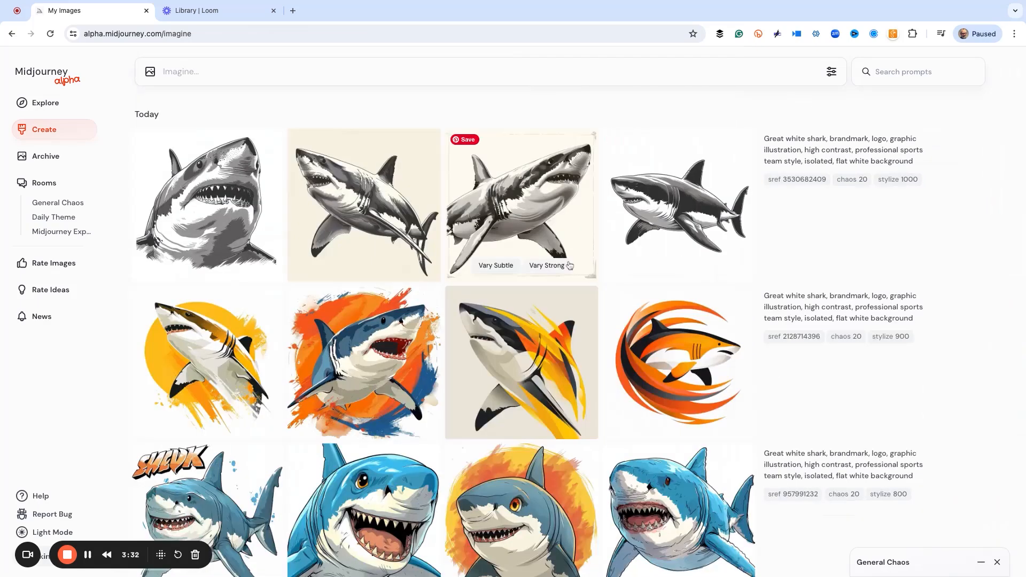
pyautogui.scroll(-3)
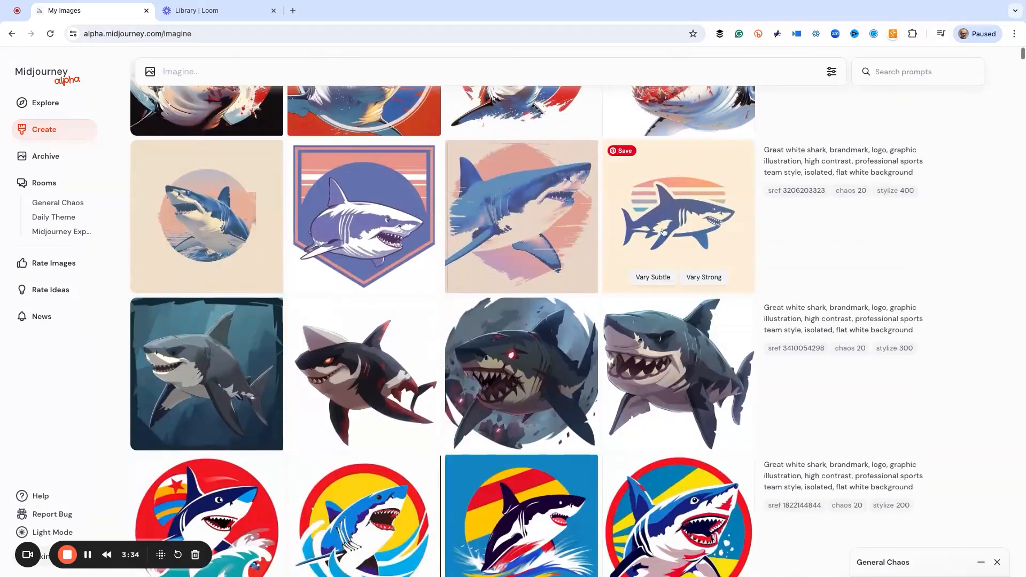
pyautogui.click(676, 216)
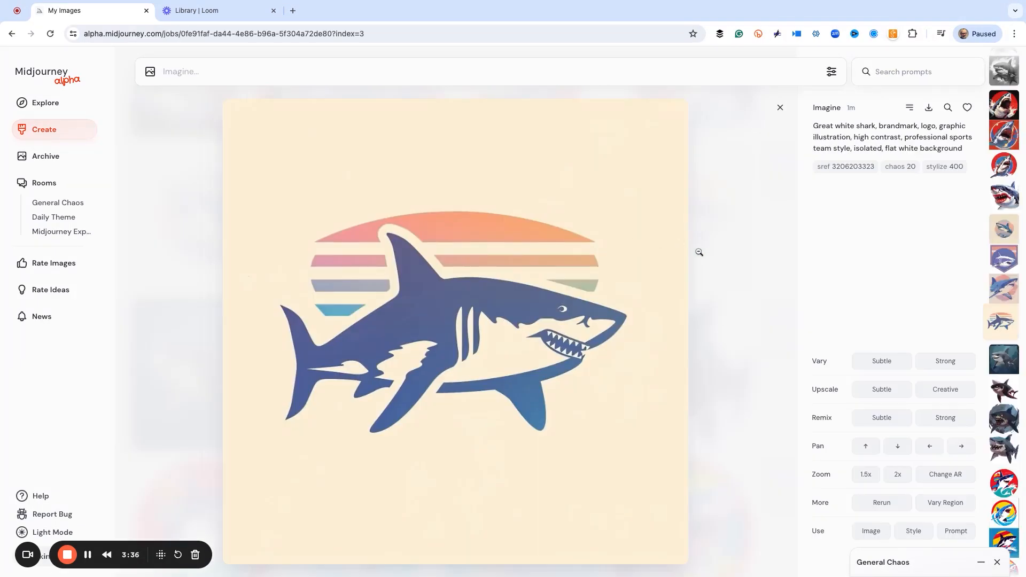
pyautogui.moveTo(540, 315)
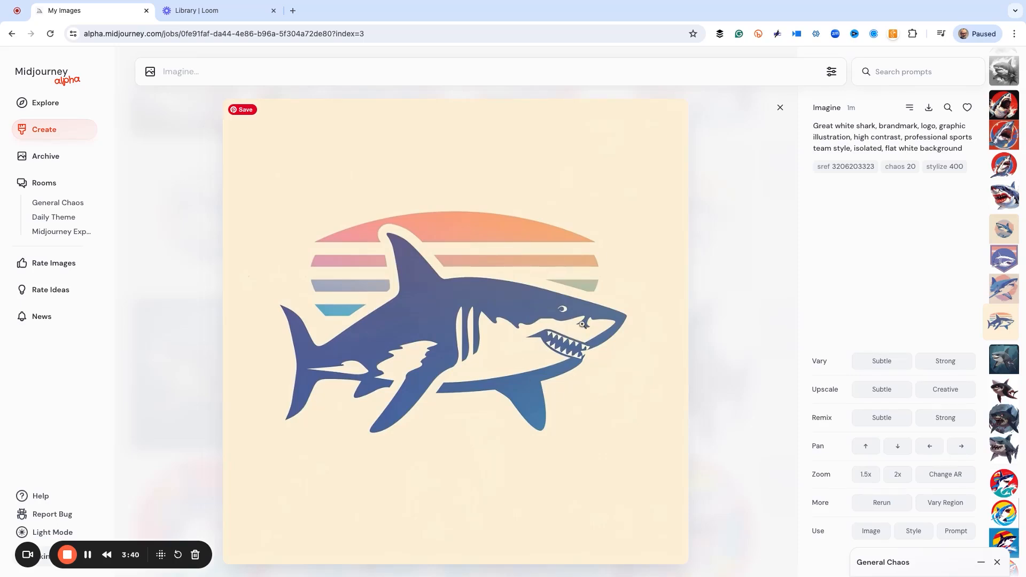
pyautogui.moveTo(562, 294)
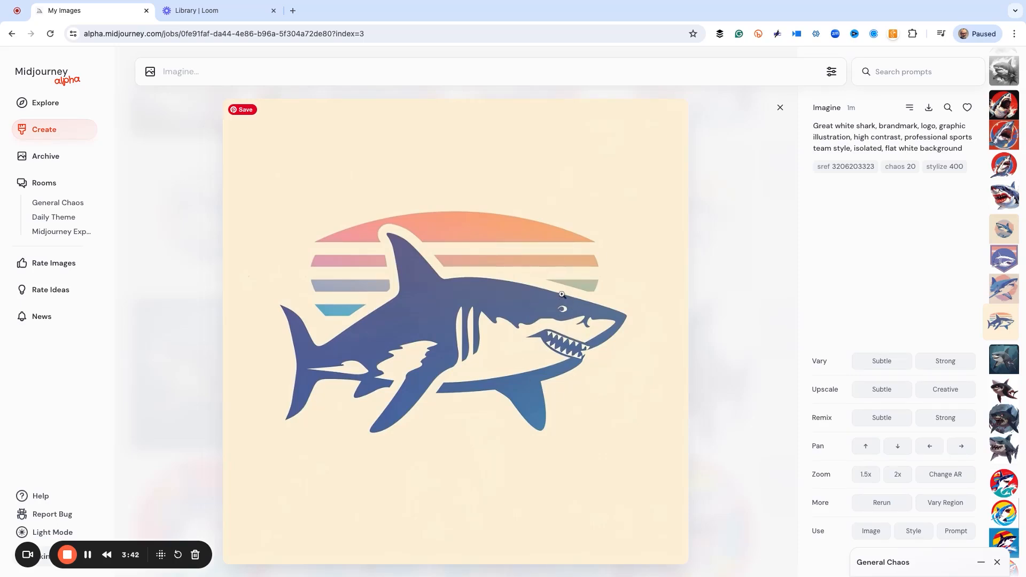
pyautogui.click(882, 360)
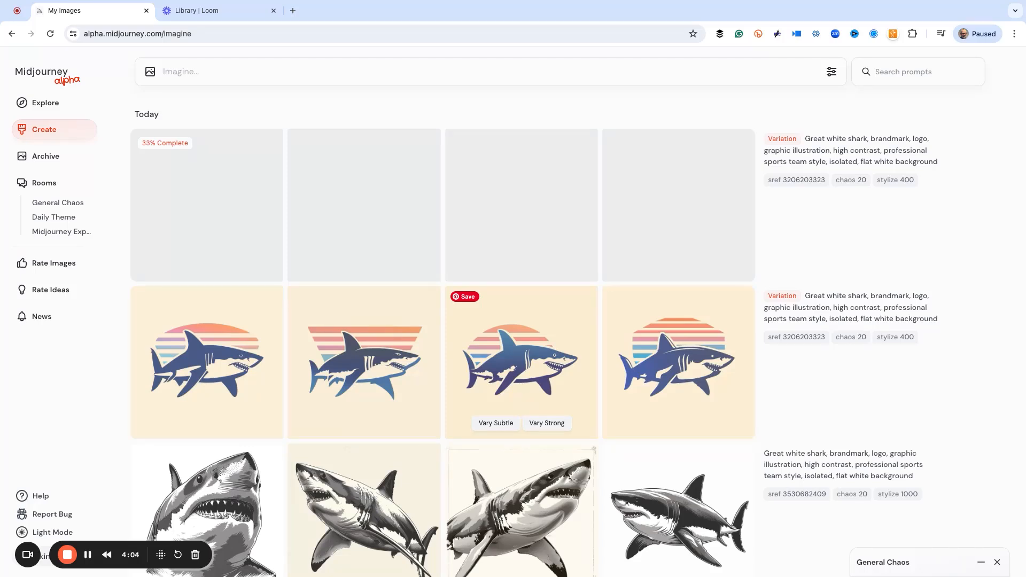
pyautogui.moveTo(557, 318)
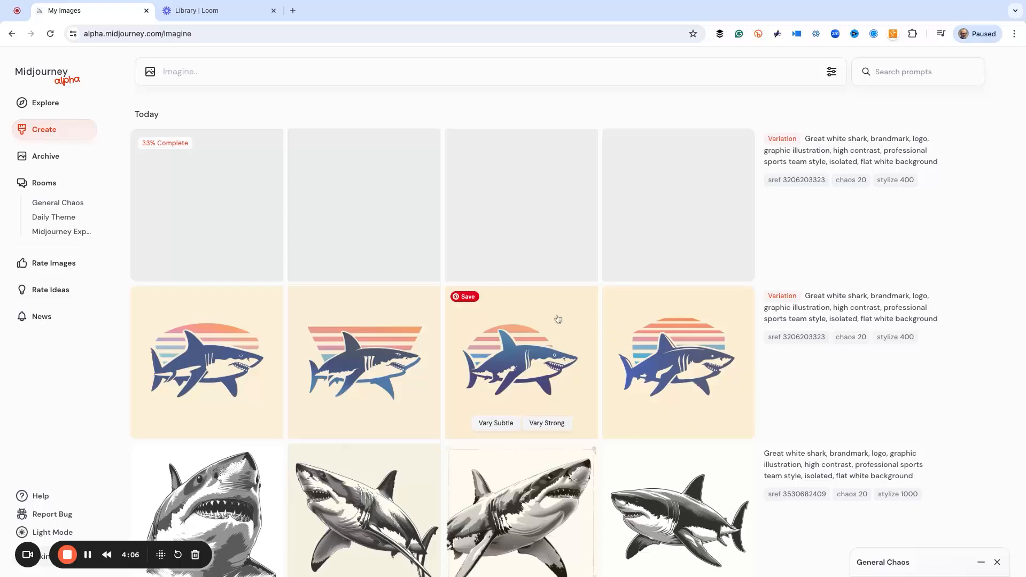
pyautogui.moveTo(741, 395)
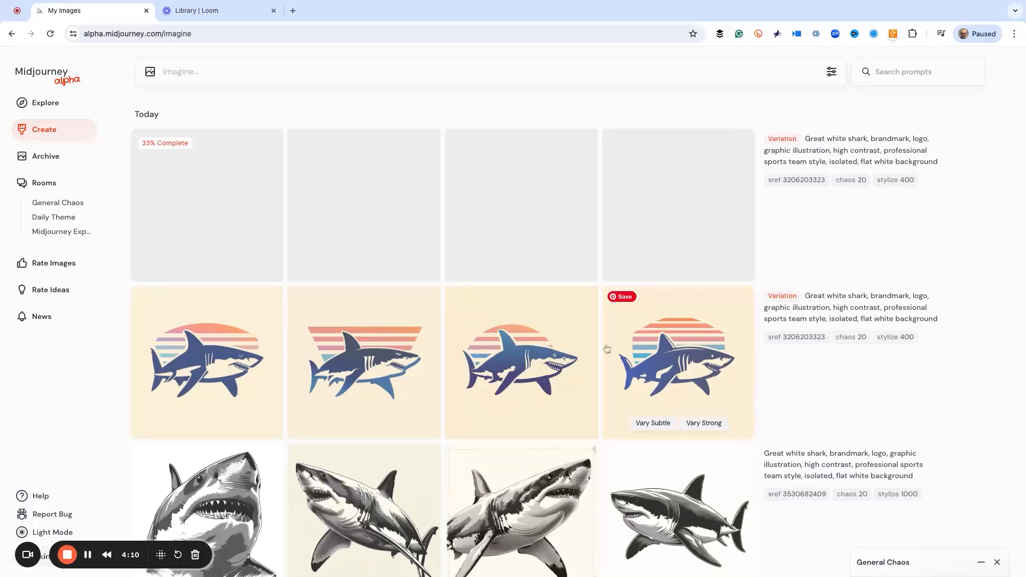
# Open the fourth striped-sun shark variation full size
pyautogui.click(678, 362)
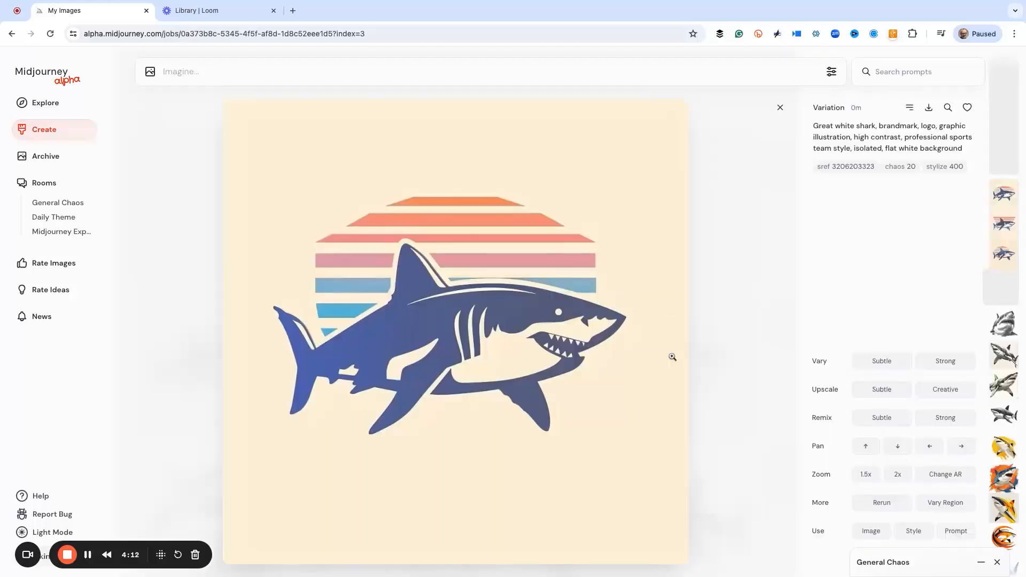